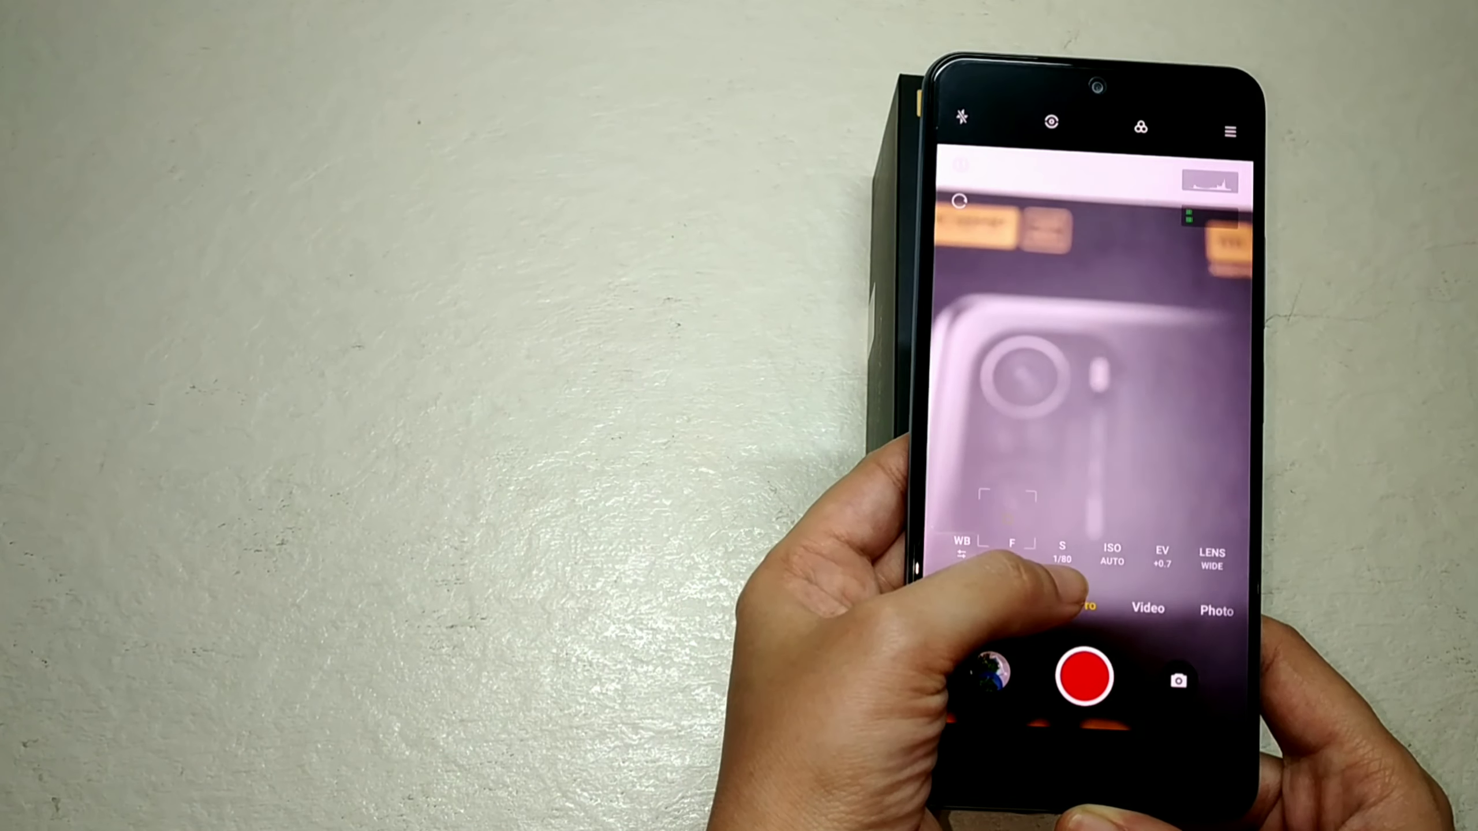
- Move the mode bar past Pro to reveal Slow motion, VLOG and More
click(1063, 556)
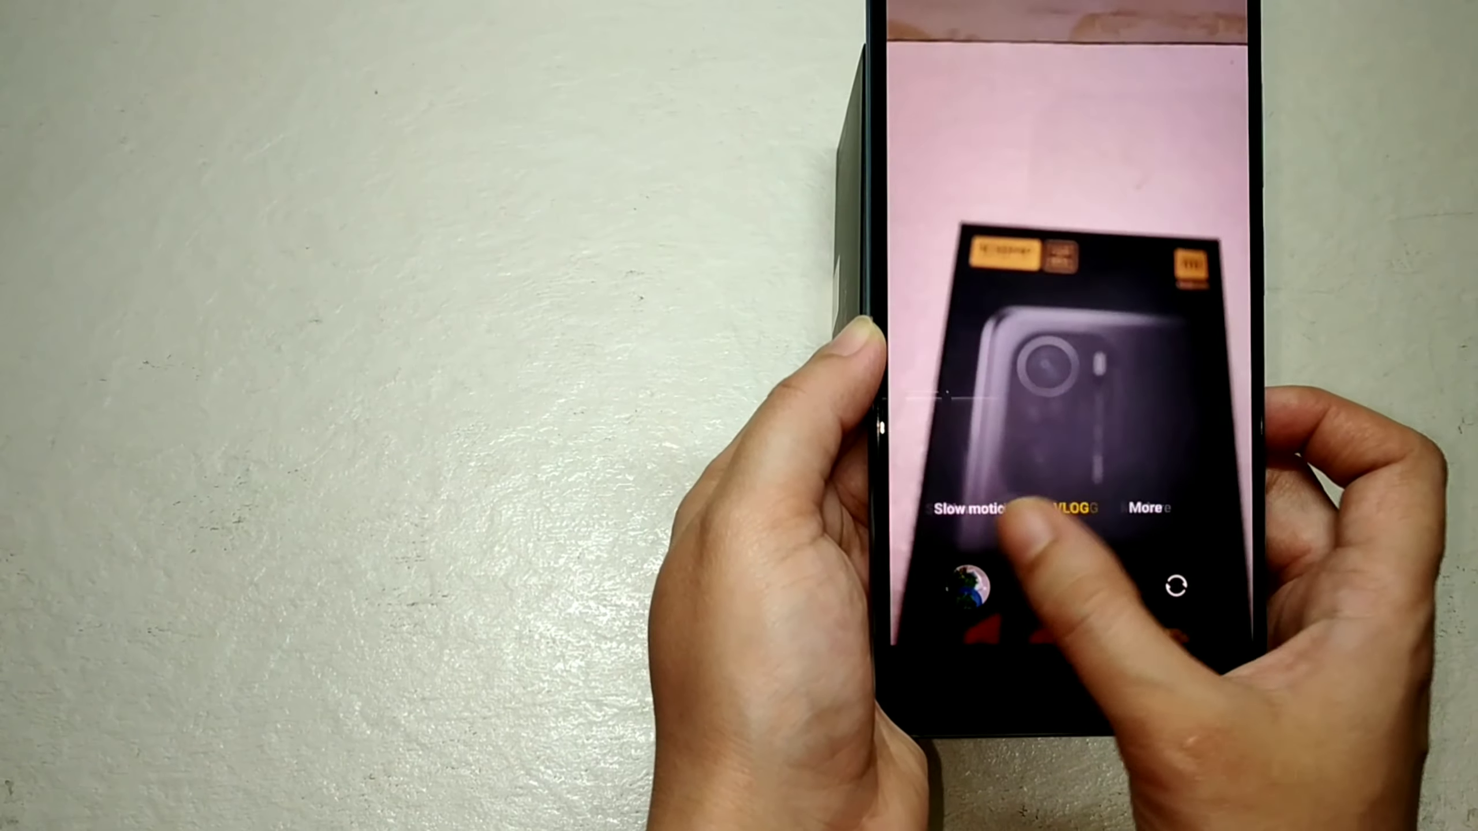
- Open the More grid listing Night, Clone, Time-lapse, Documents and Long exposure
click(1147, 507)
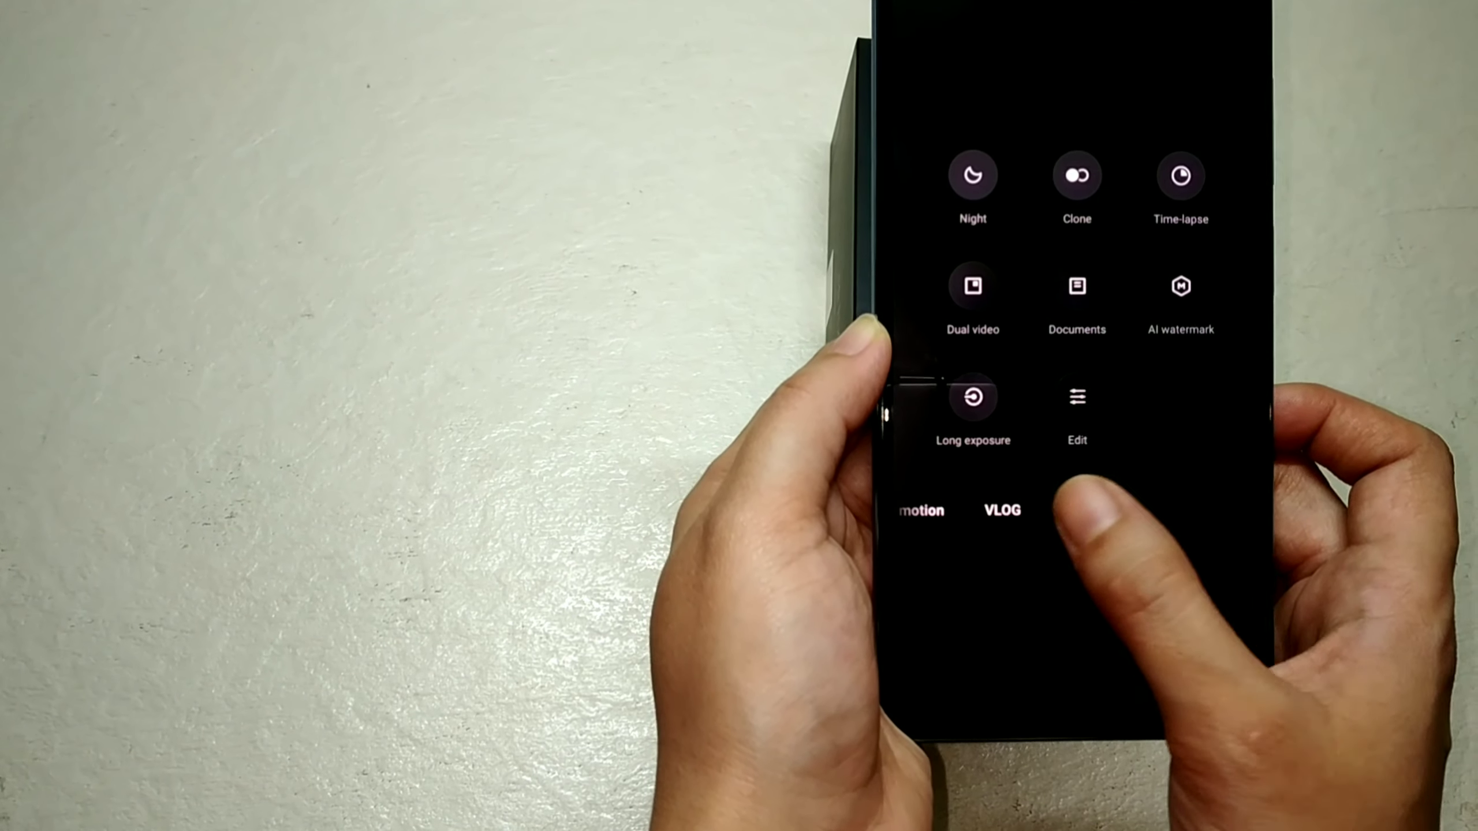
click(1066, 506)
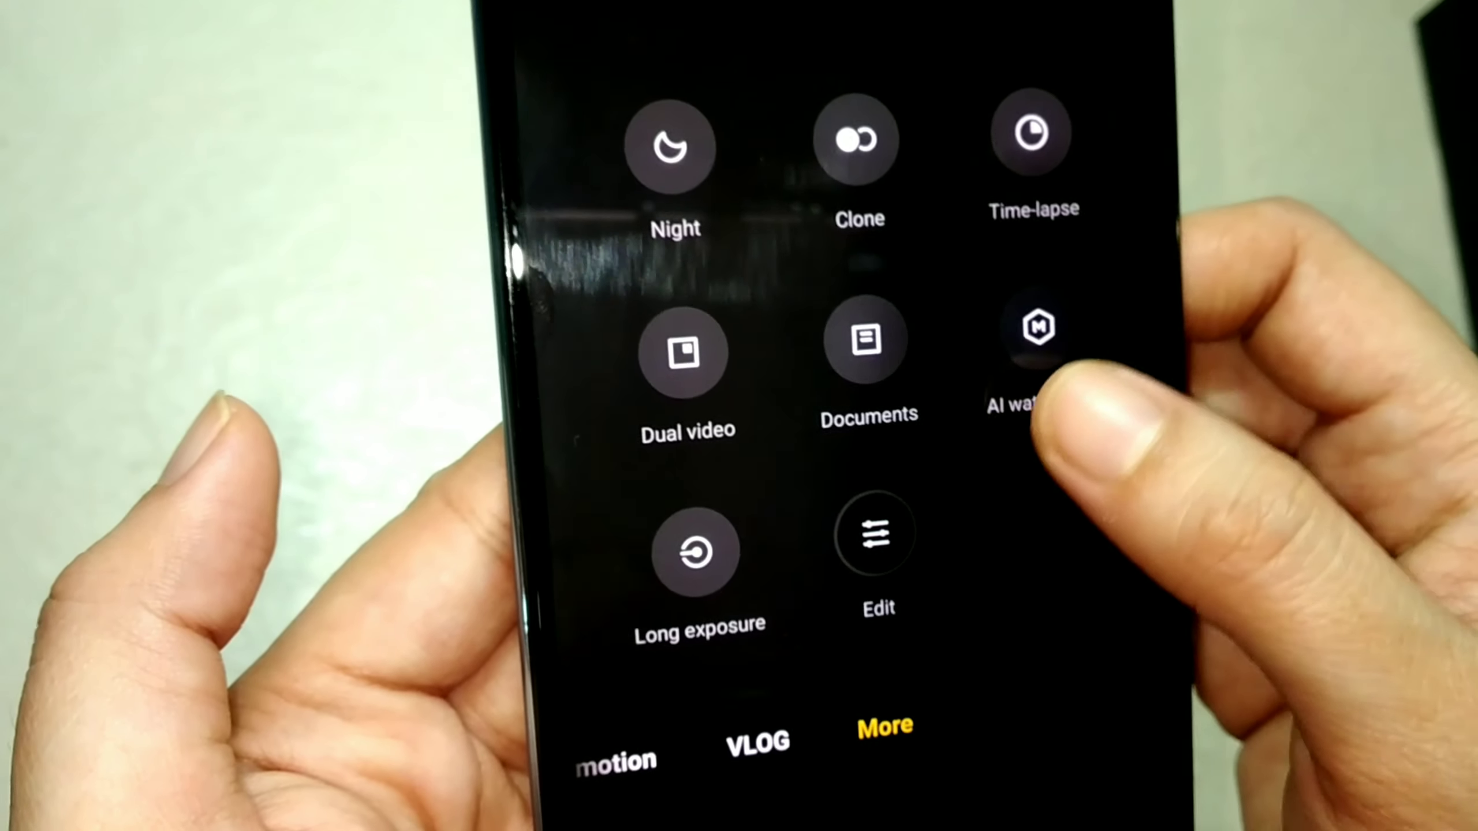
- Preview Long exposure, then return to Photo mode and photograph the 11X Pro box
click(696, 550)
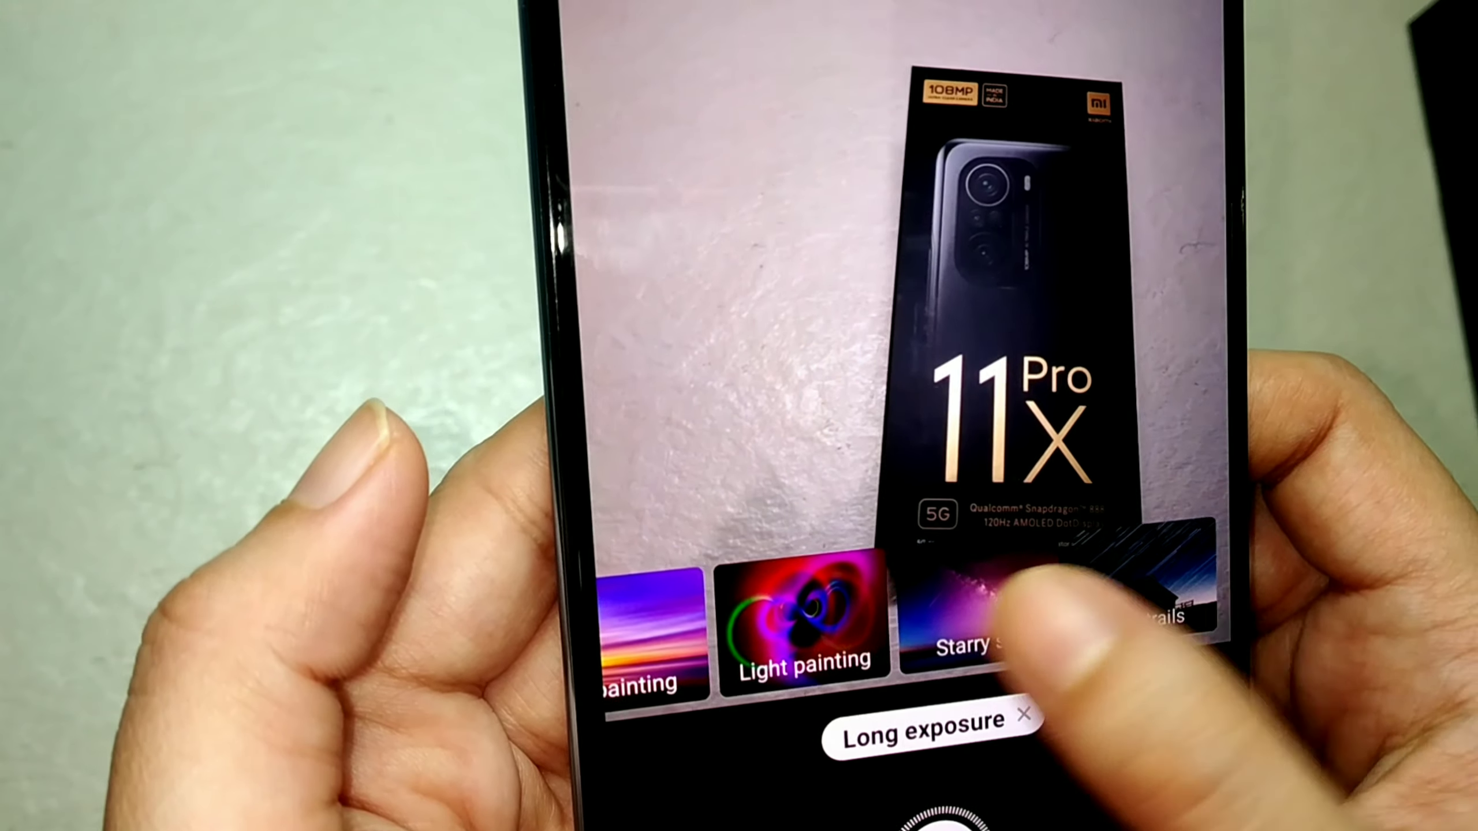
click(1024, 714)
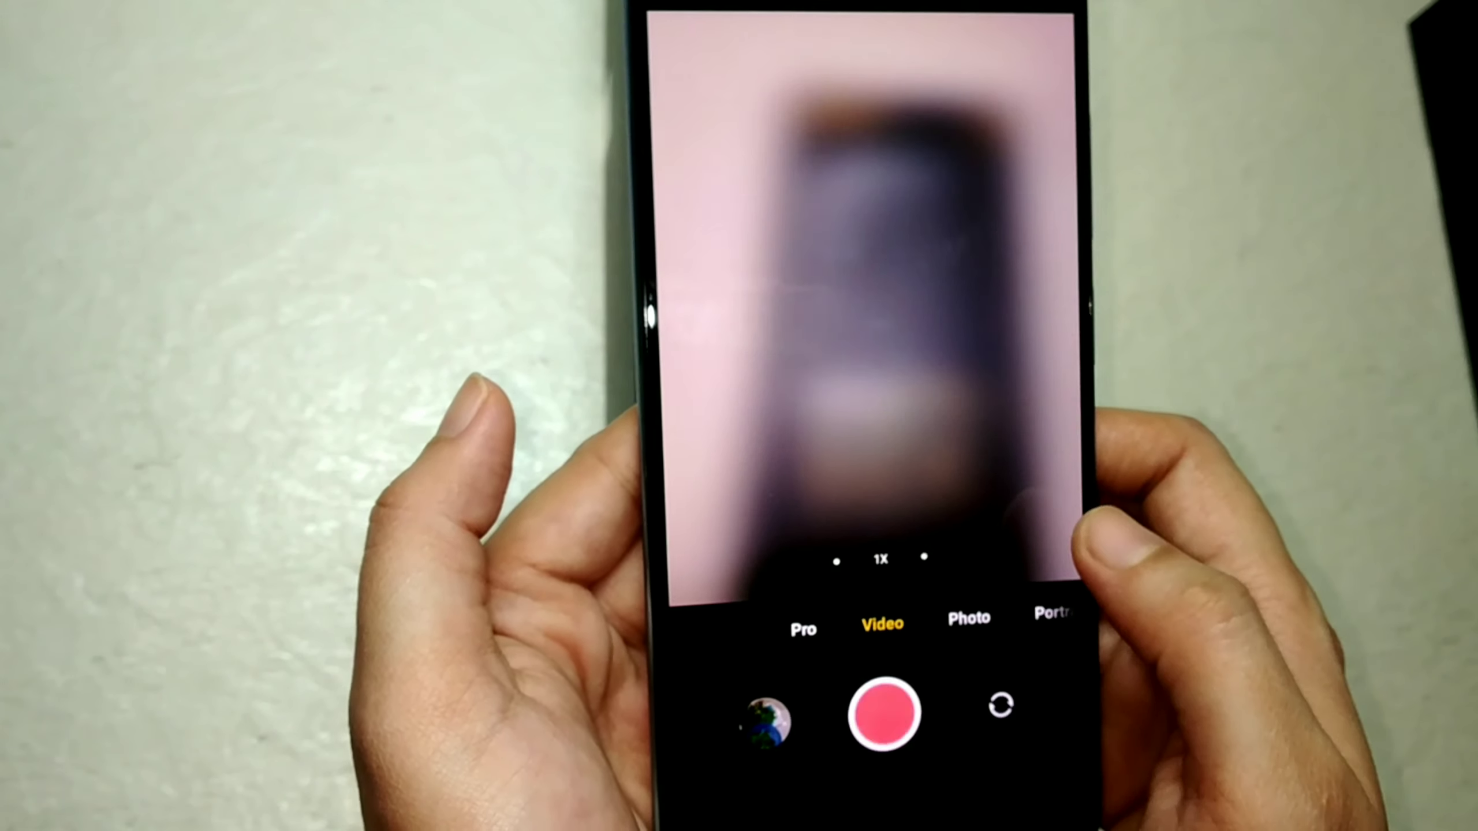
click(968, 617)
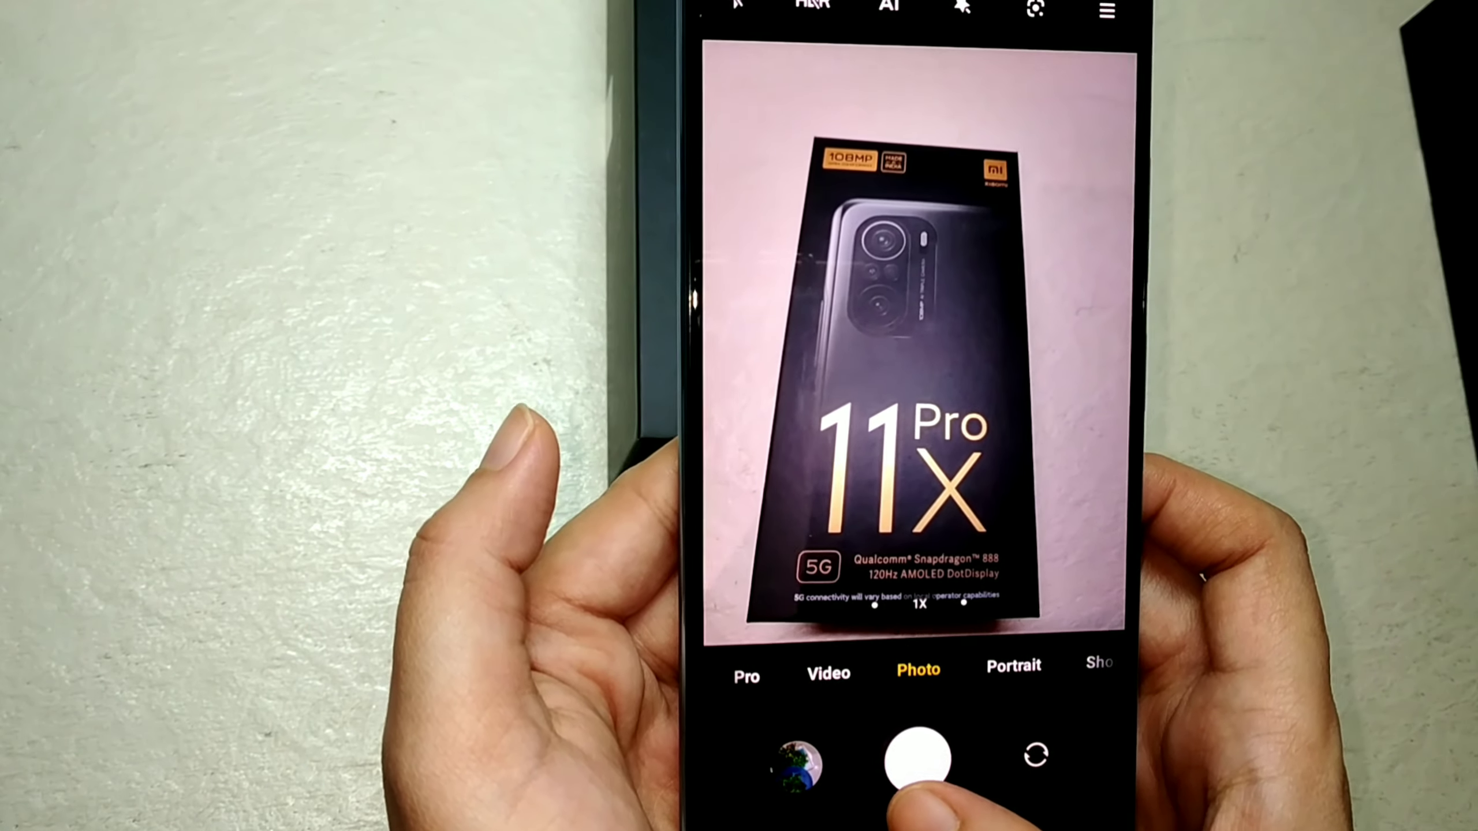
click(918, 758)
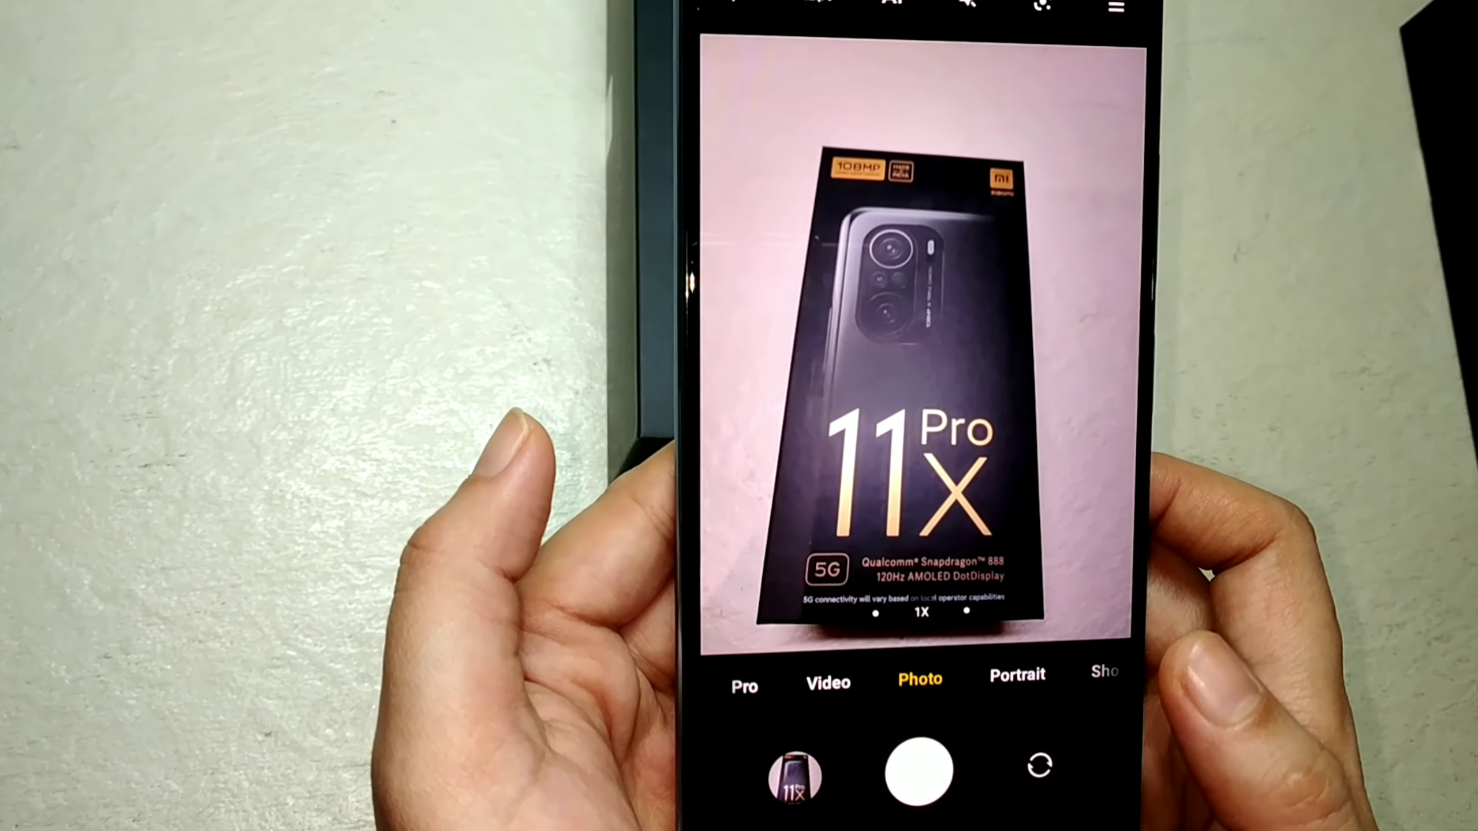